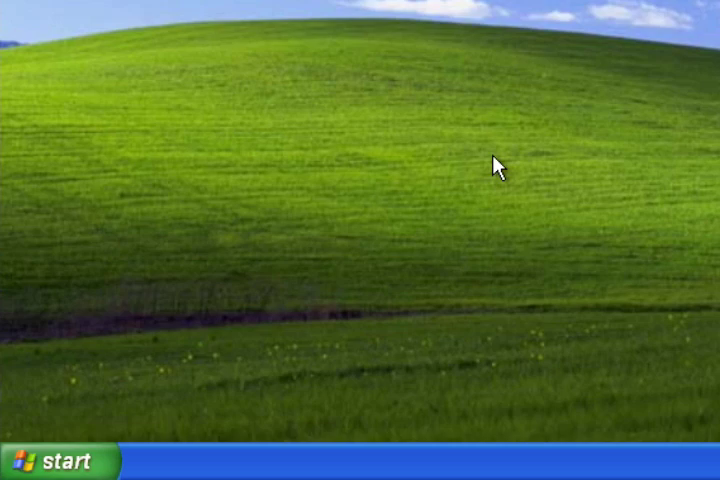
mouse_move(40, 455)
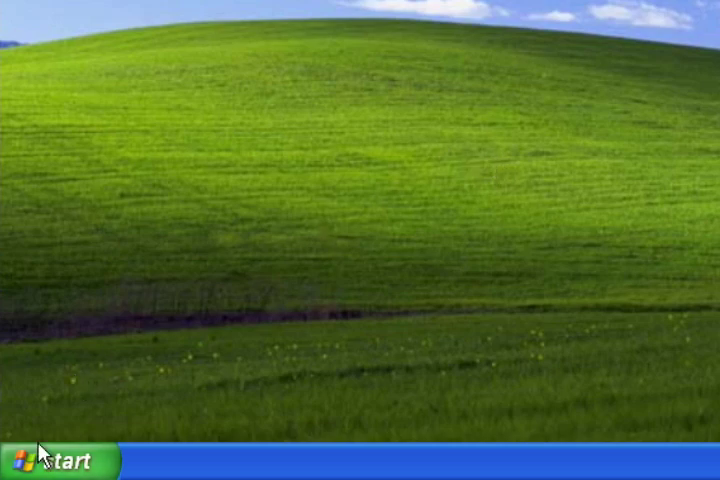
- Open Properties for My Computer from the Start menu
click(40, 461)
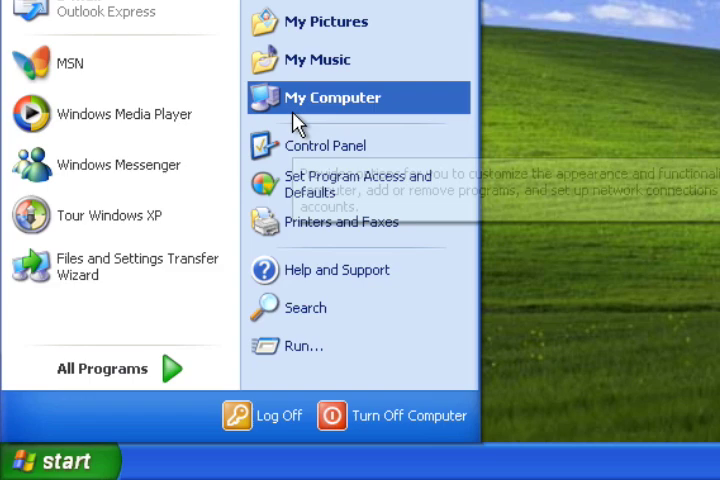
right_click(332, 97)
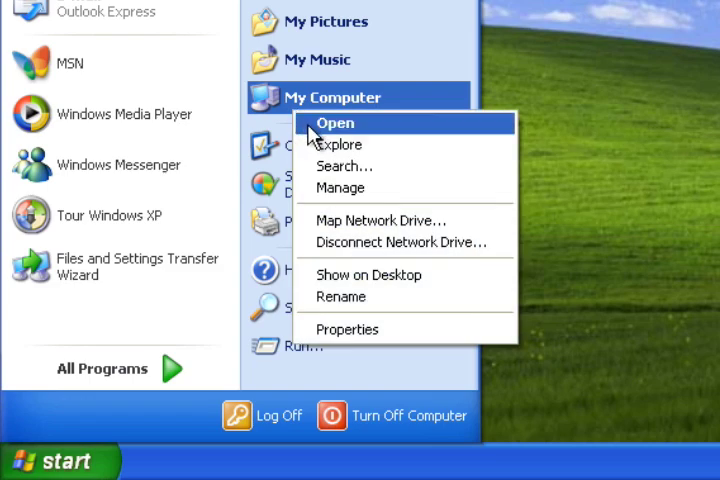
mouse_move(358, 297)
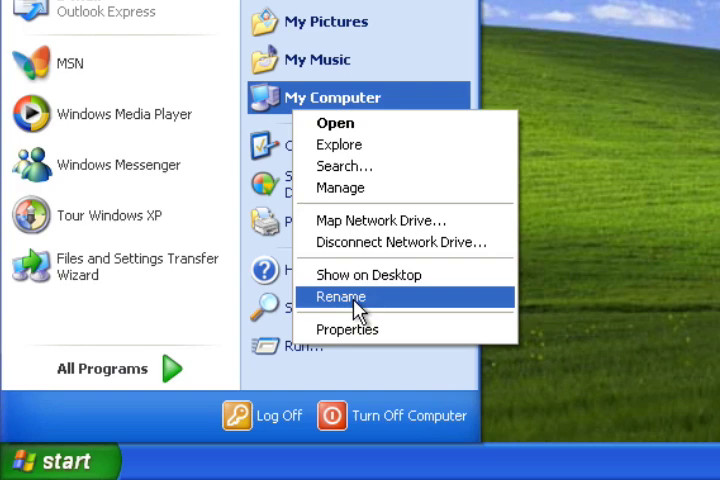
mouse_move(349, 329)
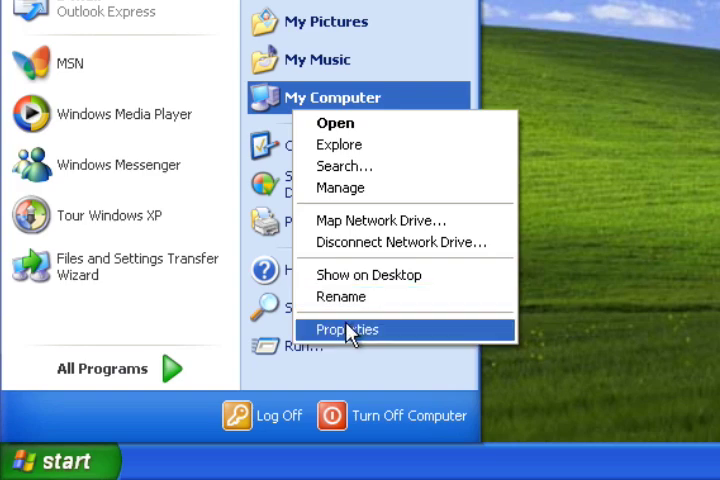
click(347, 329)
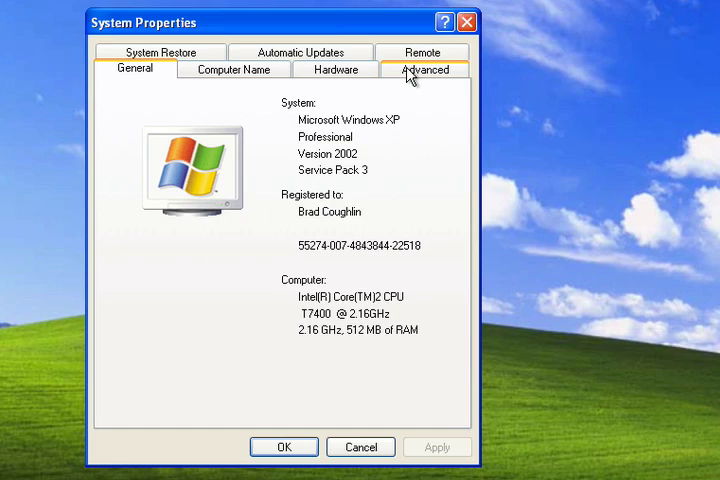
- Open Performance Settings from the Advanced tab of System Properties
click(422, 68)
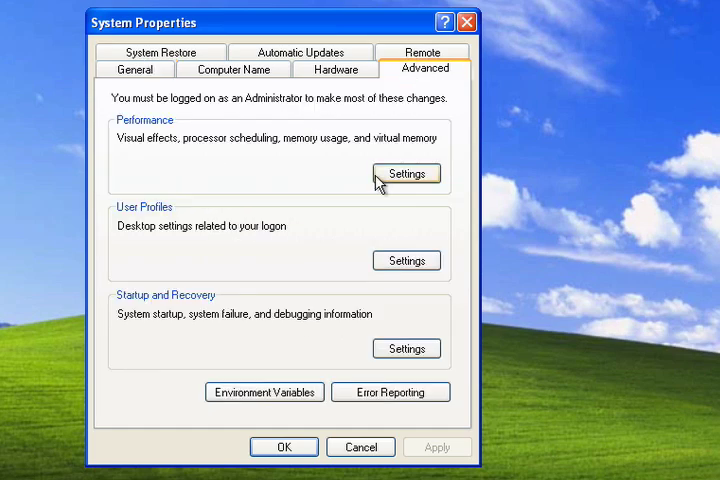
click(406, 173)
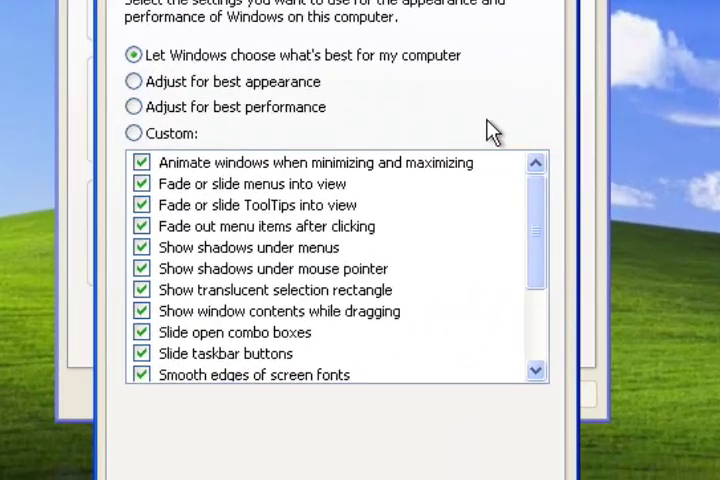
- Select 'Adjust for best performance' in the Visual Effects list, turning every effect off
scroll(down, 3)
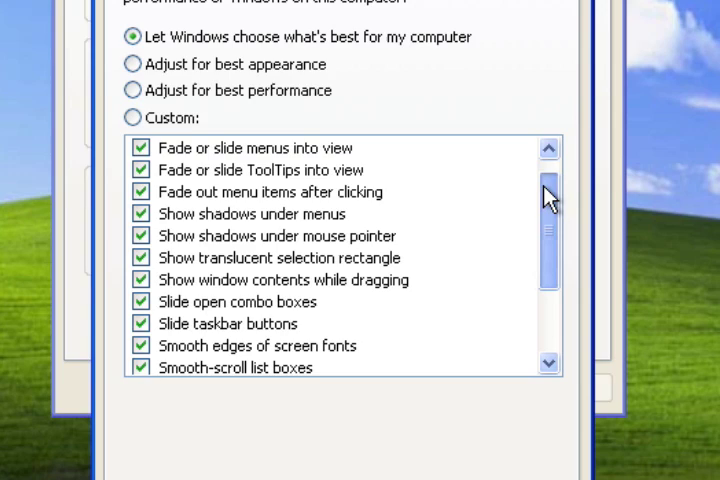
click(548, 148)
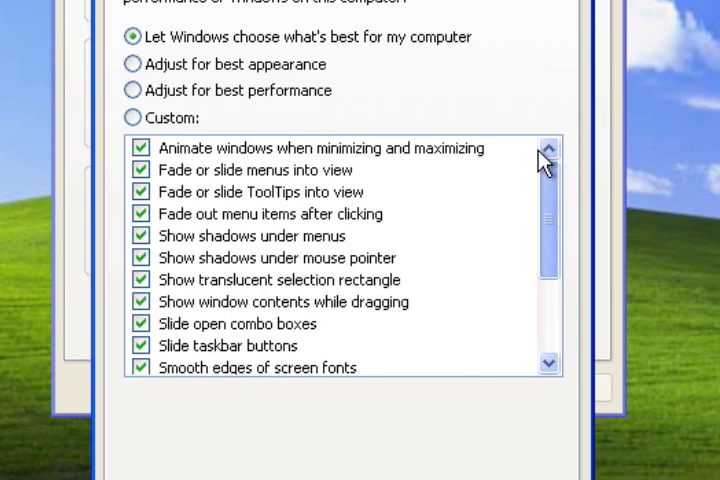
scroll(down, 3)
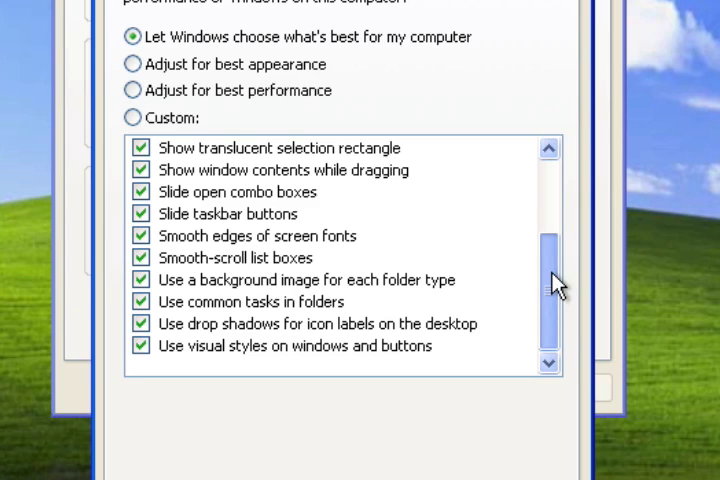
scroll(up, 3)
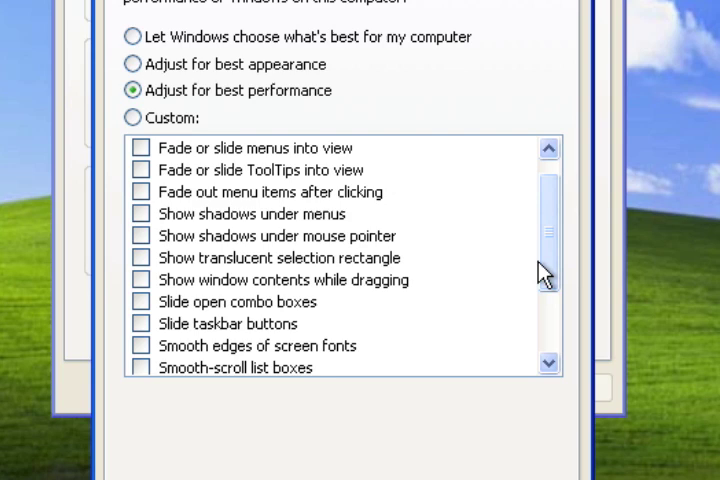
- Re-enable visual styles on windows and buttons and drop shadows for icon labels
scroll(down, 3)
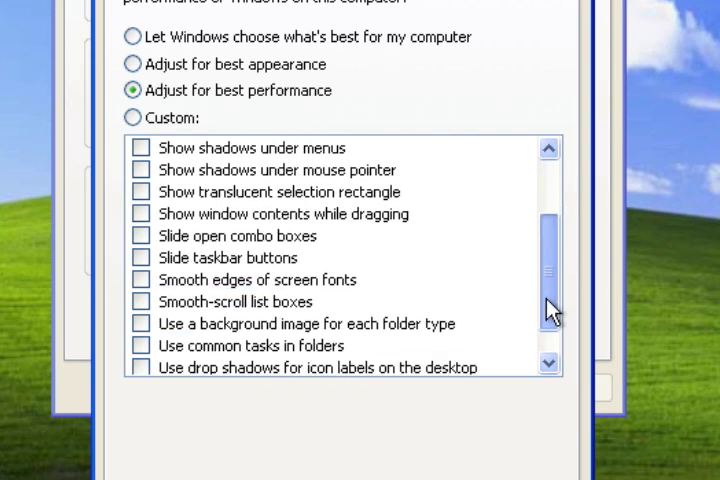
scroll(down, 3)
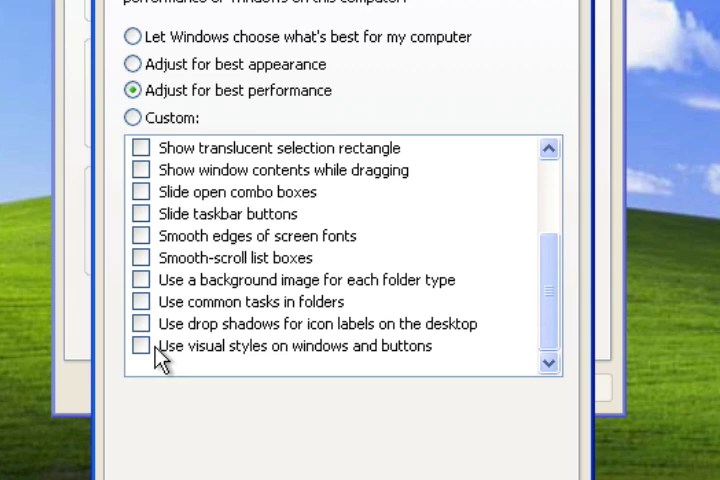
click(140, 345)
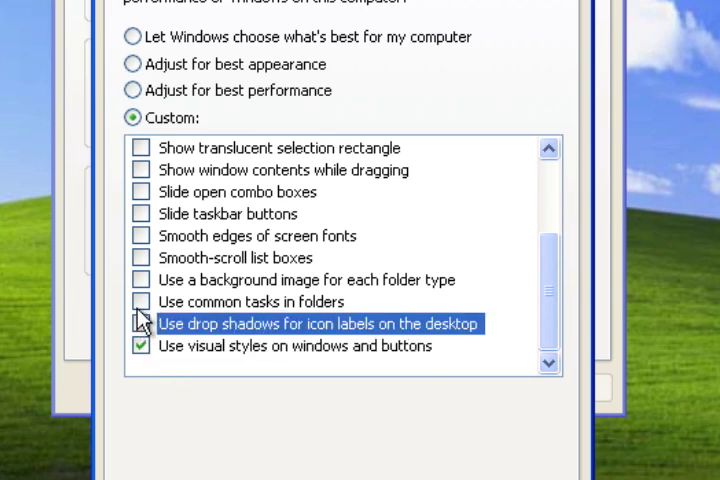
click(141, 301)
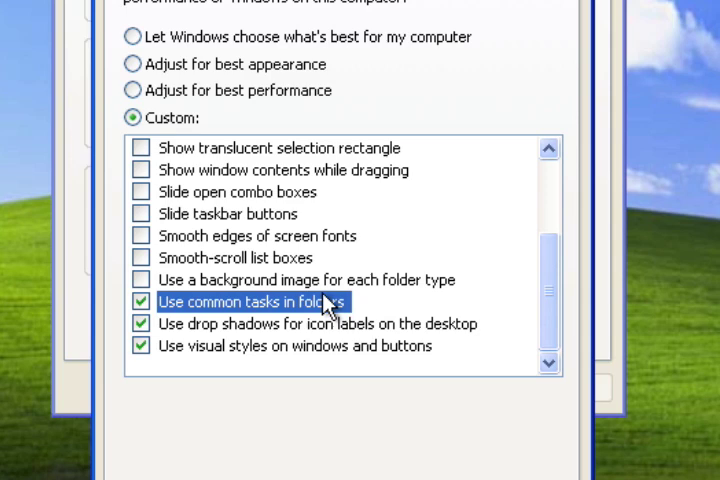
- Enable shadows under the mouse pointer and smooth edges of screen fonts
scroll(up, 3)
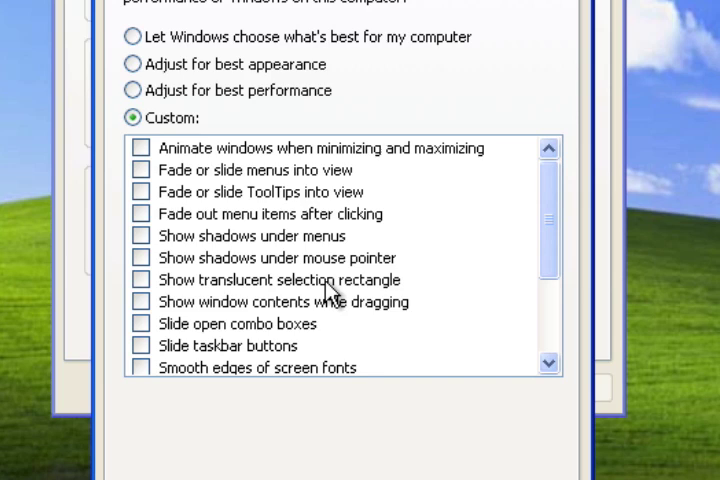
mouse_move(150, 265)
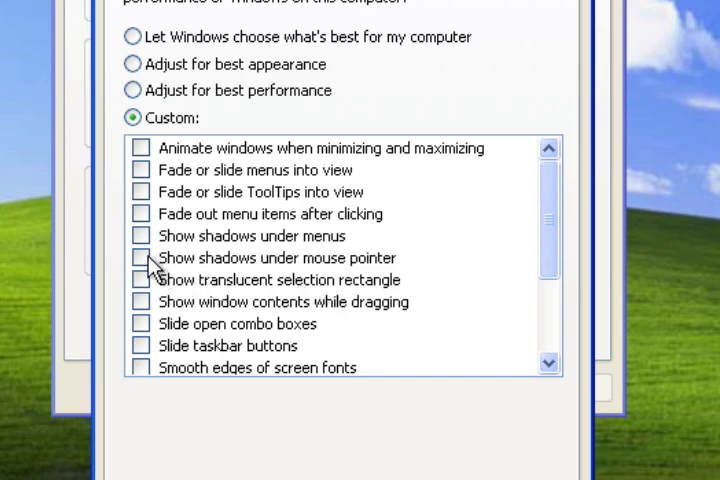
click(141, 258)
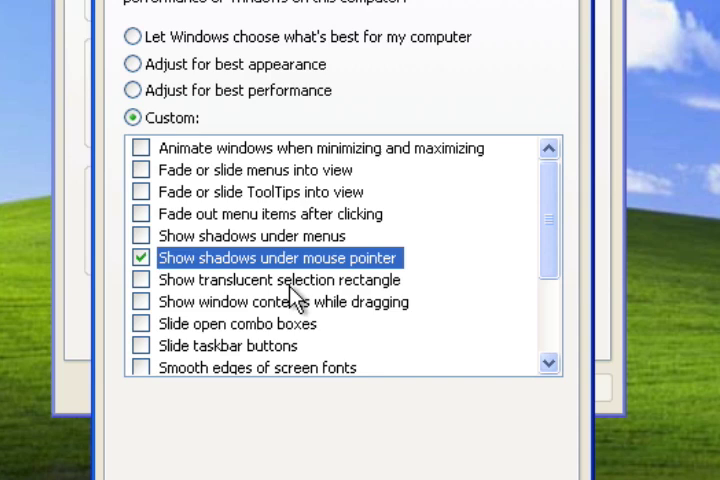
mouse_move(318, 300)
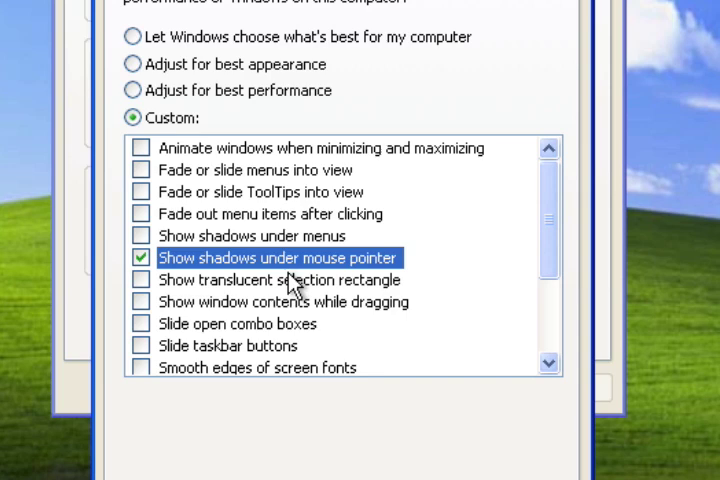
mouse_move(490, 290)
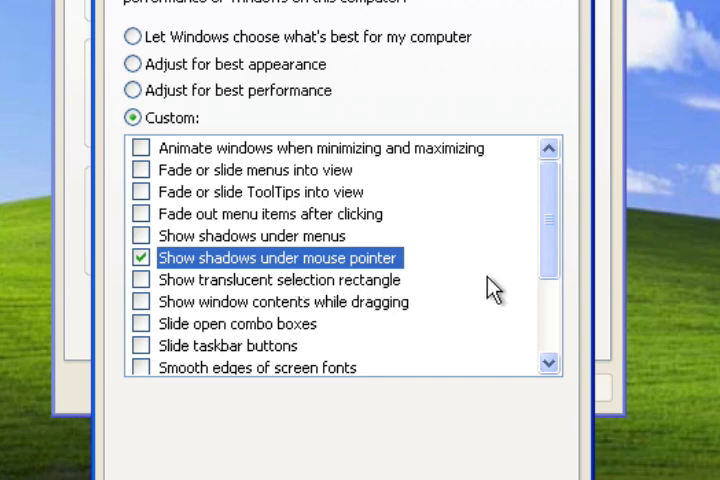
scroll(down, 3)
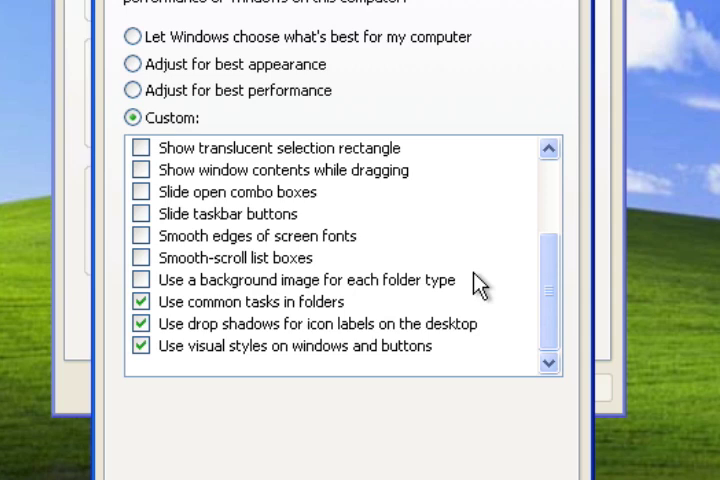
mouse_move(150, 240)
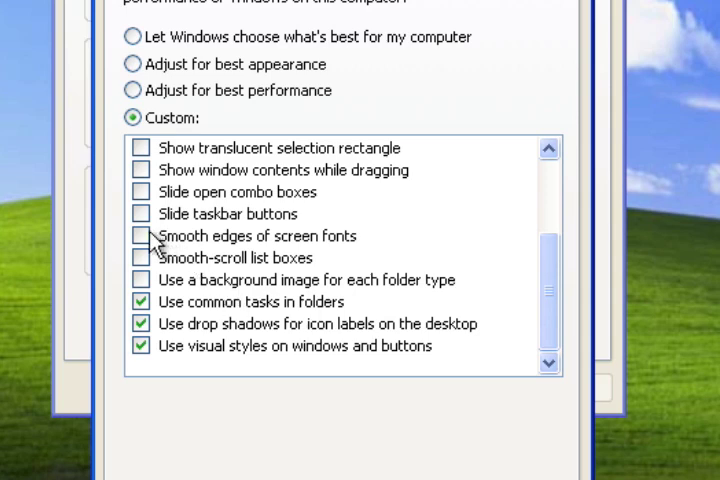
click(140, 236)
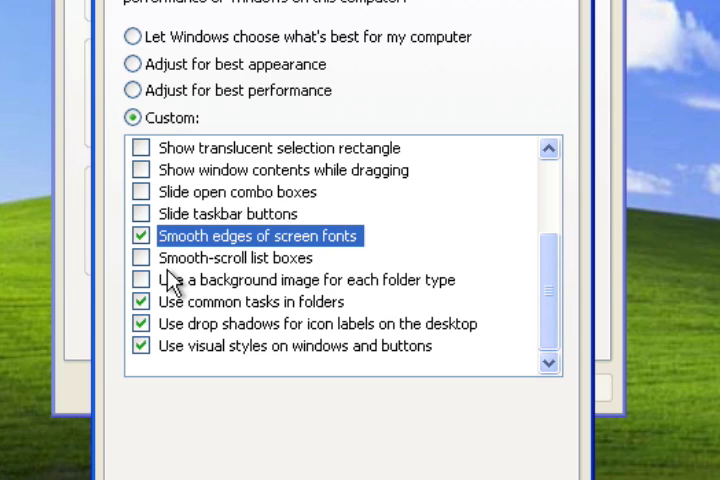
mouse_move(190, 345)
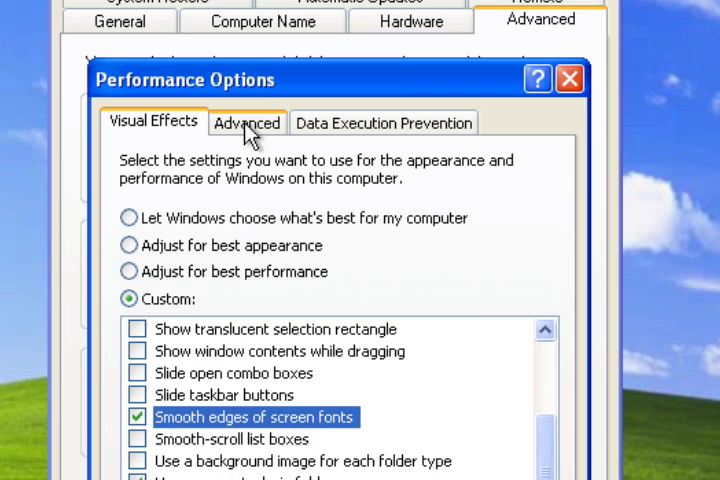
- Switch Performance Options to its Advanced tab
click(247, 122)
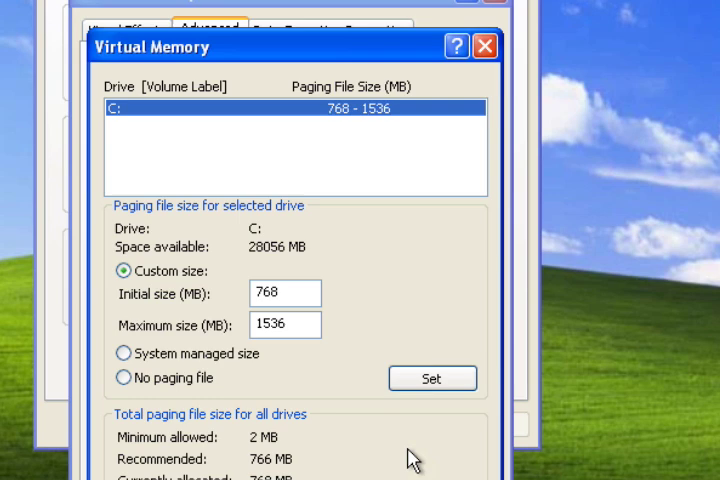
mouse_move(252, 48)
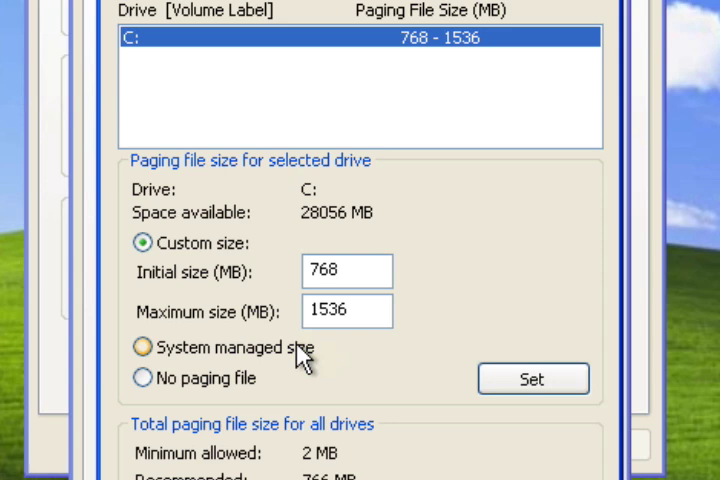
- Set drive C: paging file to system managed size, confirm, and acknowledge the restart notice
click(140, 349)
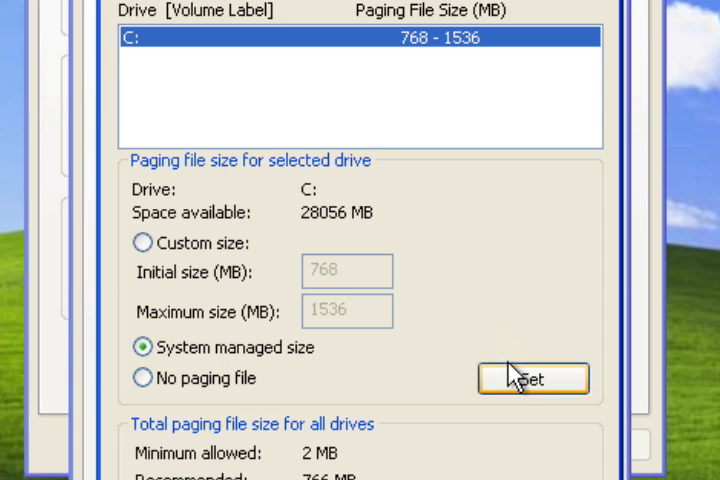
click(533, 378)
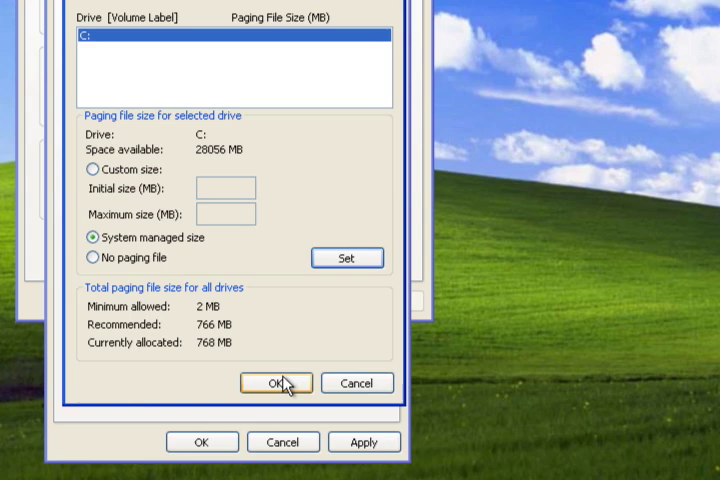
click(276, 383)
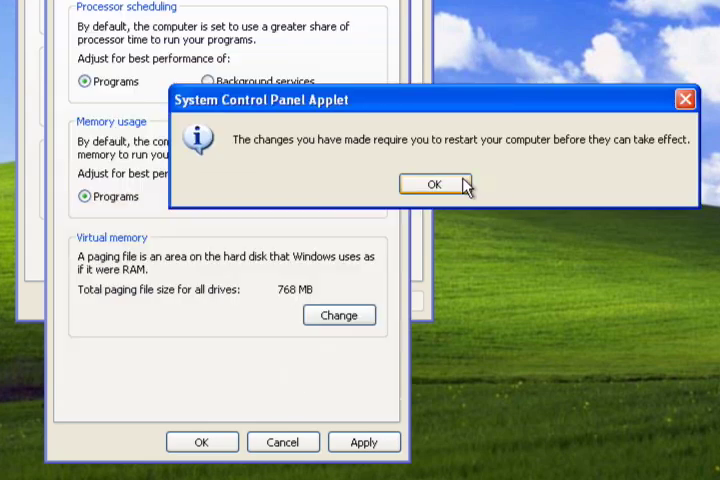
click(432, 184)
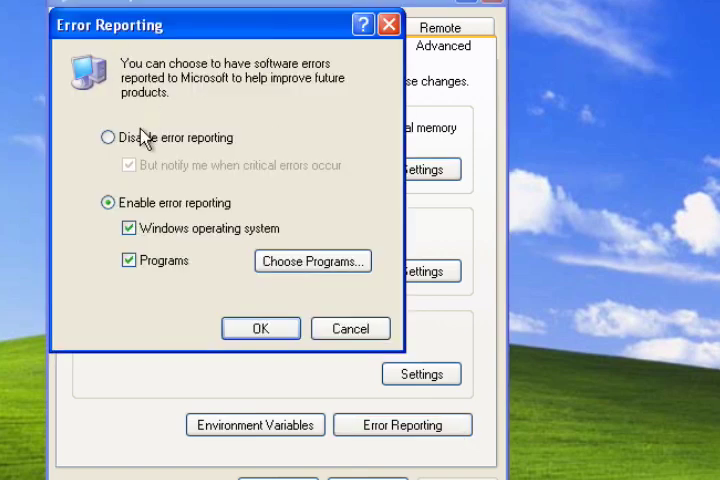
- Disable error reporting, keeping critical-error notification, and confirm with OK
click(104, 137)
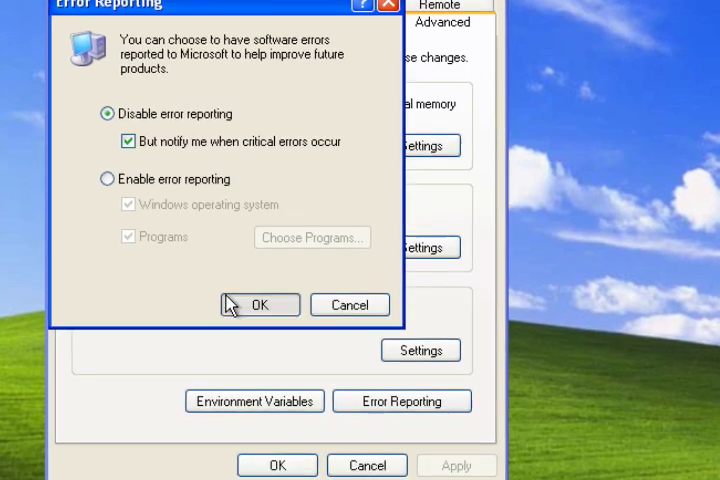
click(258, 305)
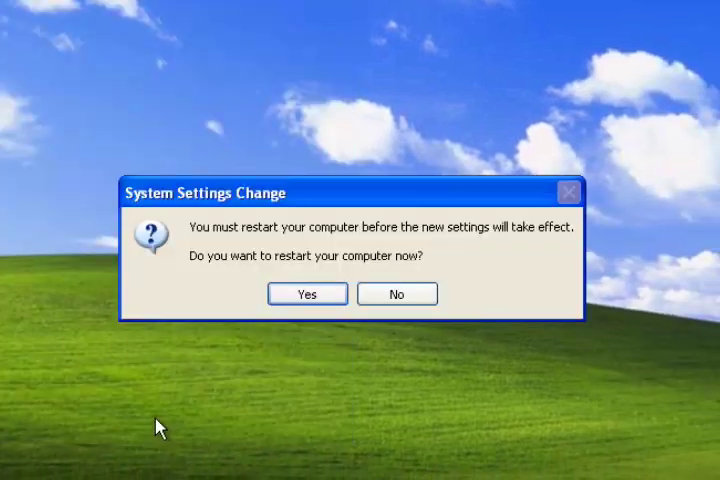